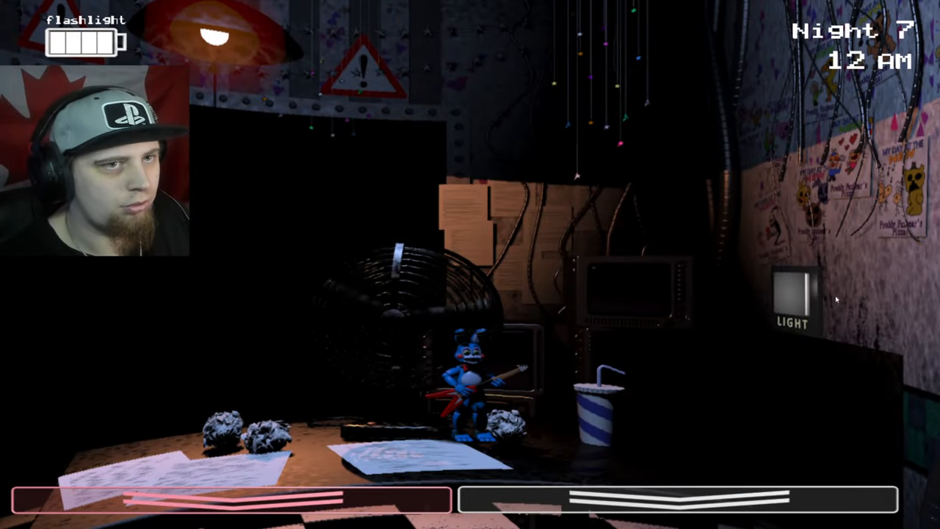
- Light up the right vent twice while waiting in the office from 12 AM to 1 AM
left_click(793, 294)
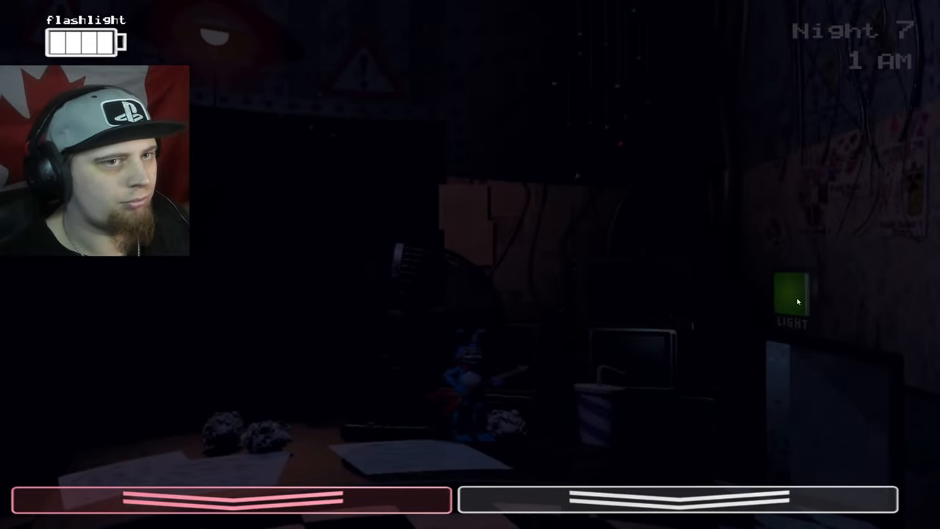
left_click(792, 297)
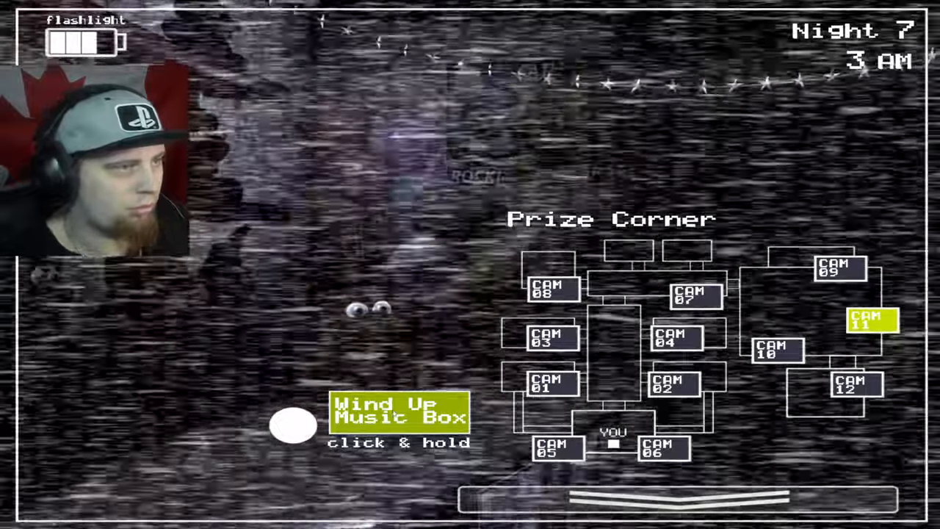
- Wind up the Prize Corner music box on CAM 11 with repeated Wind Up clicks
left_click(293, 426)
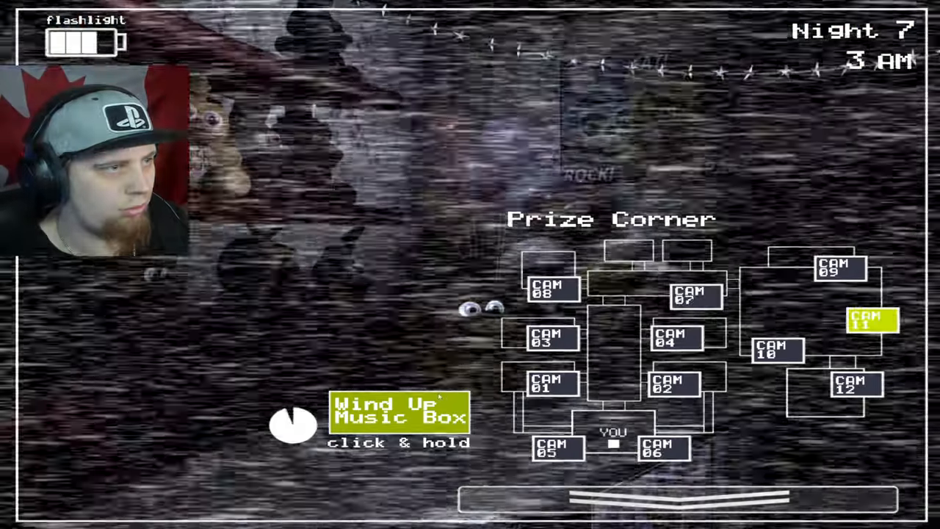
left_click(294, 425)
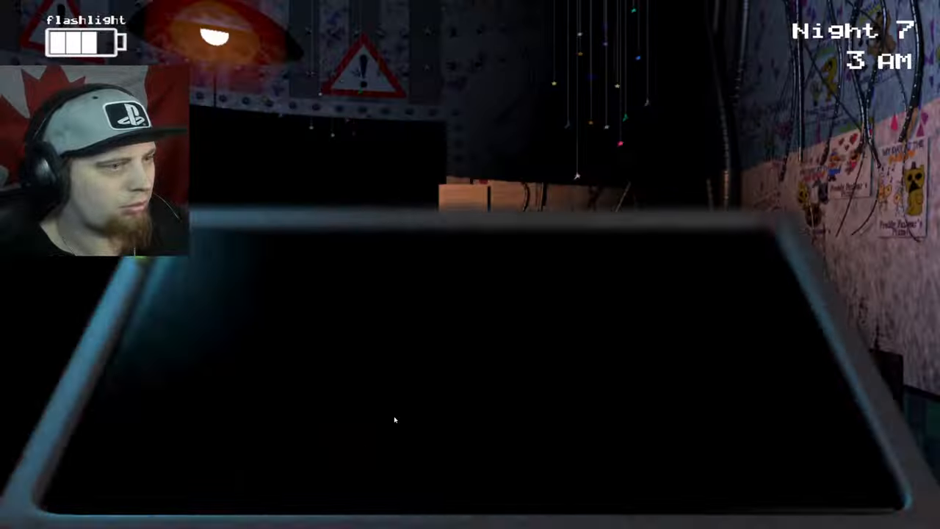
mouse_move(595, 474)
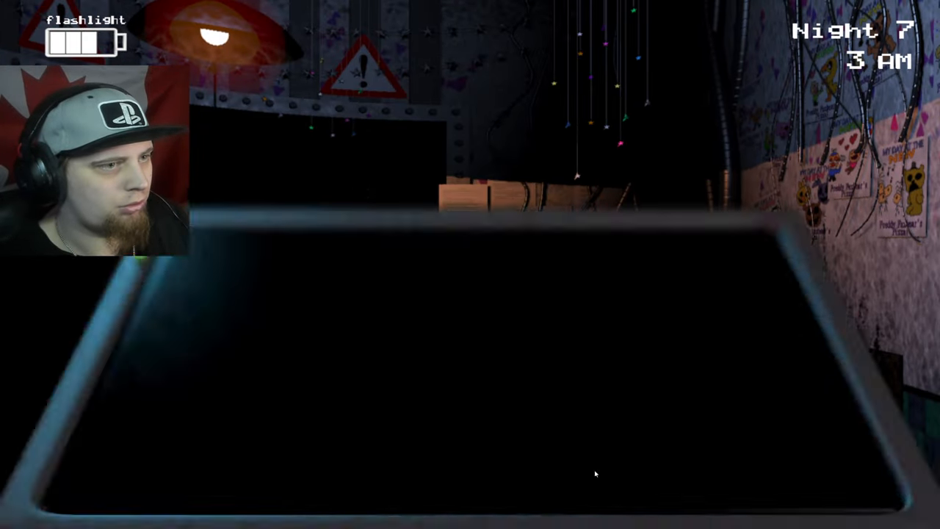